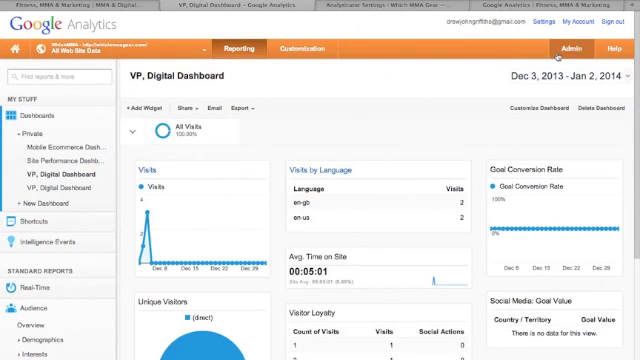
Step: Start a new tracking account from Admin and review its website, account and property settings
{"action": "left_click", "coordinate": [570, 48]}
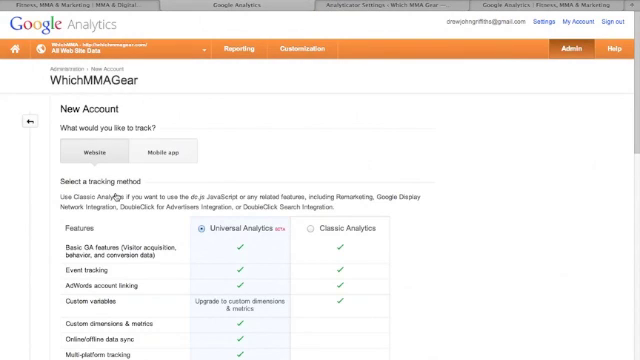
{"action": "scroll", "scroll_direction": "down", "scroll_amount": 3}
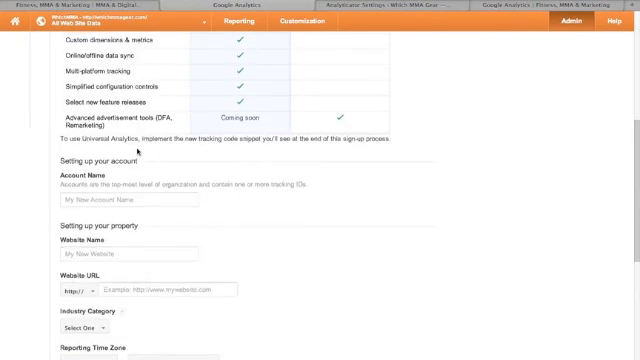
{"action": "scroll", "scroll_direction": "down", "scroll_amount": 3}
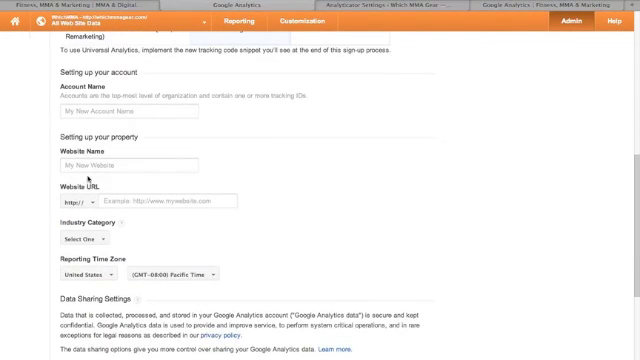
{"action": "scroll", "scroll_direction": "down", "scroll_amount": 3}
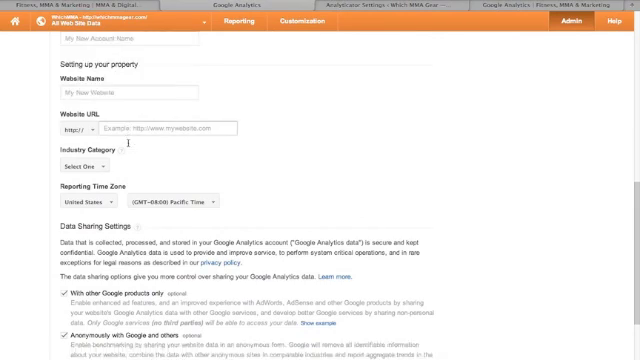
{"action": "scroll", "scroll_direction": "down", "scroll_amount": 3}
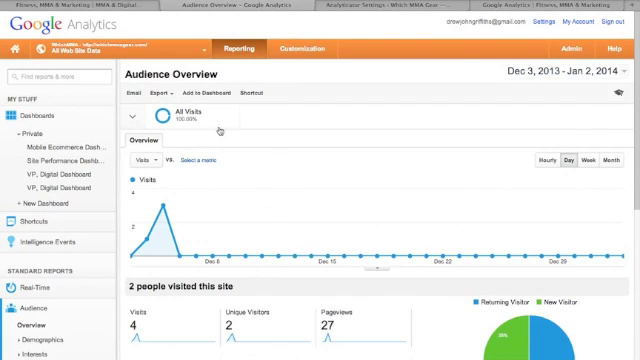
Step: Scroll the Audience Overview through the visits chart, visitor metrics and language table
{"action": "scroll", "scroll_direction": "down", "scroll_amount": 3}
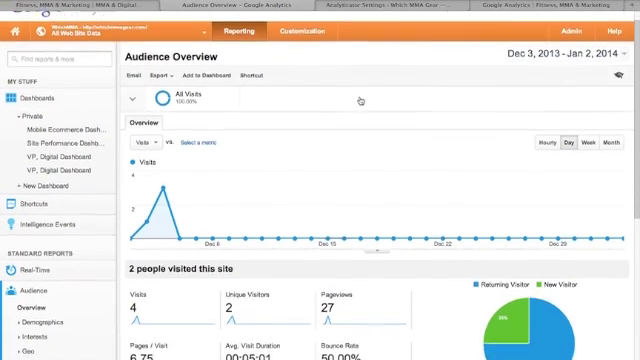
{"action": "scroll", "scroll_direction": "down", "scroll_amount": 3}
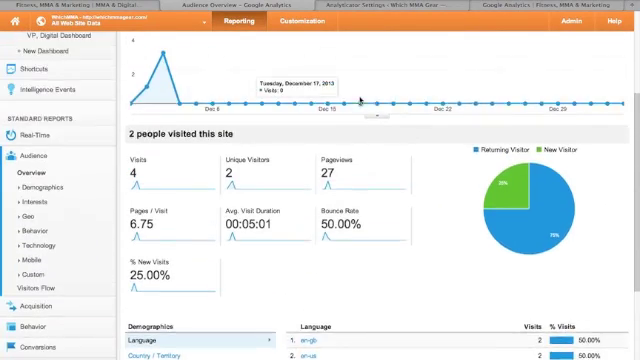
{"action": "scroll", "scroll_direction": "up", "scroll_amount": 3}
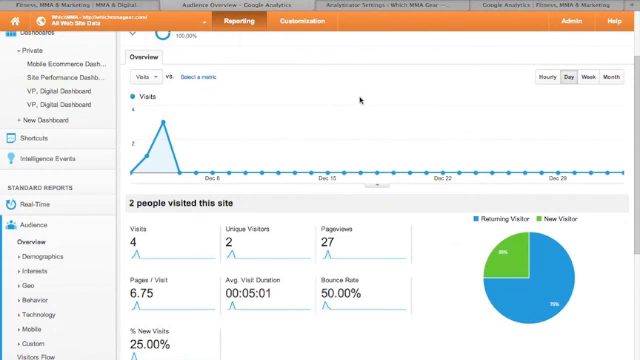
{"action": "scroll", "scroll_direction": "up", "scroll_amount": 3}
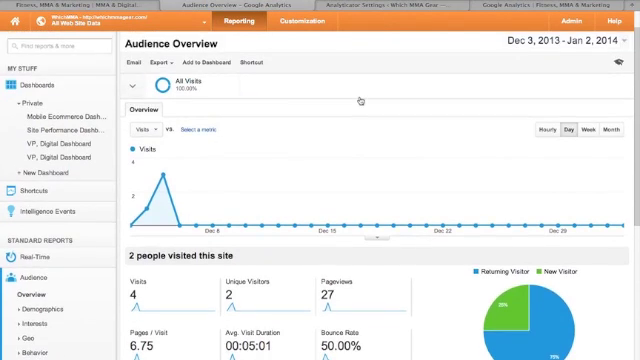
{"action": "scroll", "scroll_direction": "down", "scroll_amount": 3}
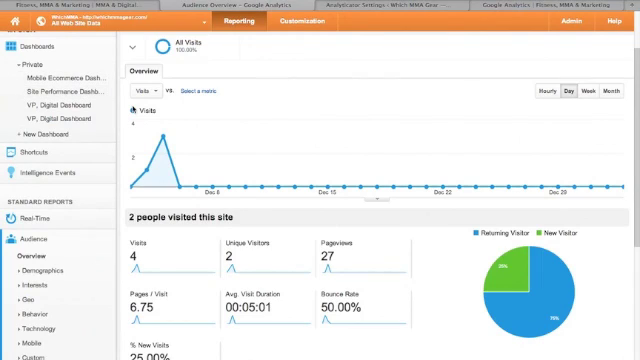
{"action": "mouse_move", "coordinate": [196, 156]}
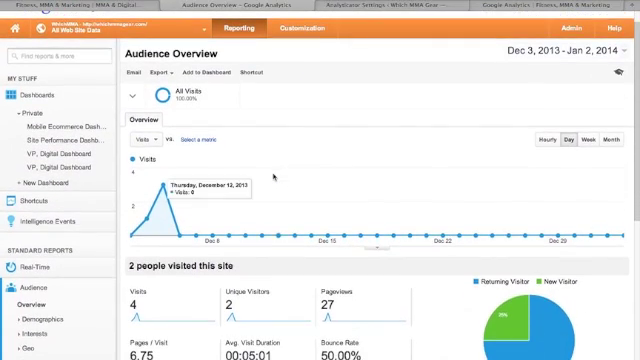
{"action": "scroll", "scroll_direction": "down", "scroll_amount": 3}
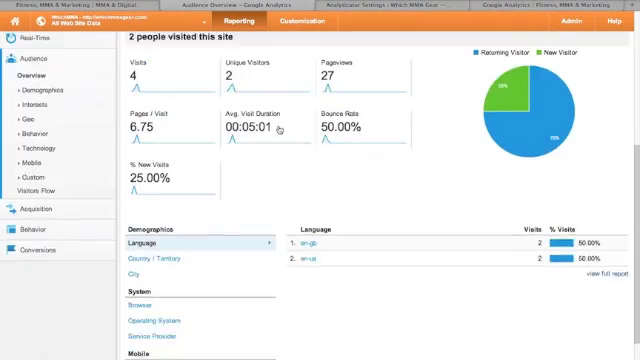
{"action": "scroll", "scroll_direction": "up", "scroll_amount": 3}
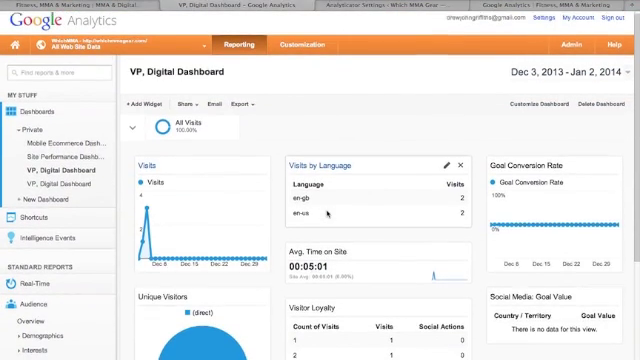
Step: Add a Timeline widget charting % New Visits to the VP Digital Dashboard
{"action": "scroll", "scroll_direction": "down", "scroll_amount": 3}
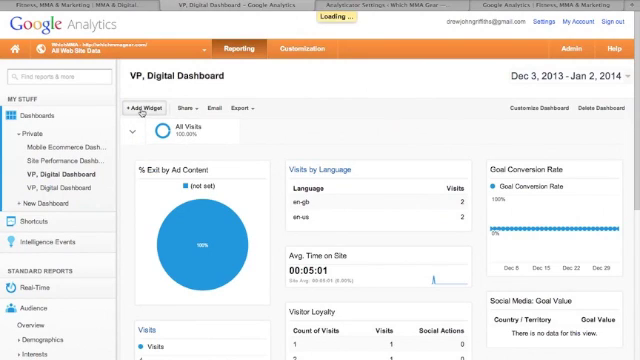
{"action": "left_click", "coordinate": [144, 108]}
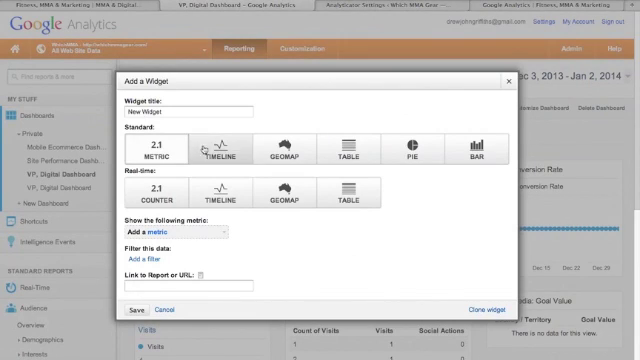
{"action": "left_click", "coordinate": [212, 152]}
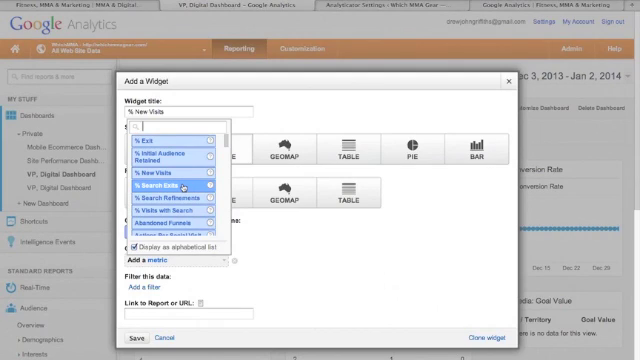
{"action": "mouse_move", "coordinate": [172, 160]}
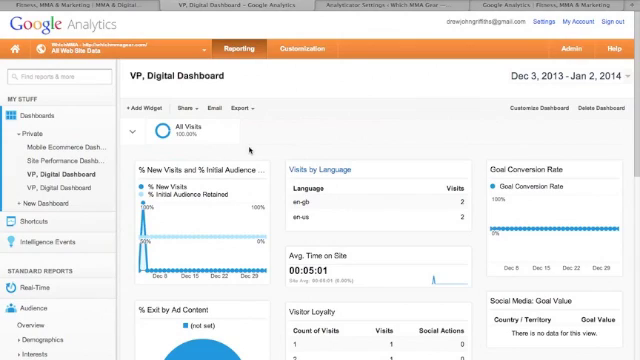
Step: Set up a weekly emailed PDF report of the VP Digital Dashboard
{"action": "left_click", "coordinate": [248, 108]}
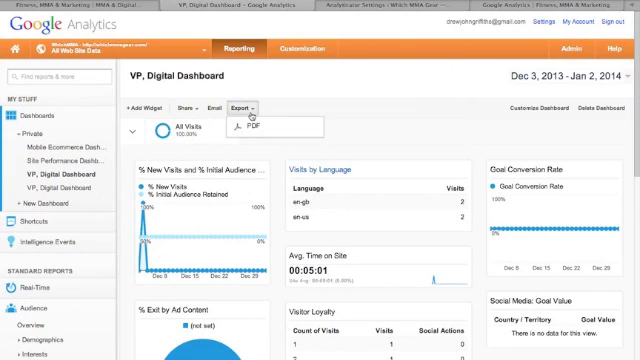
{"action": "mouse_move", "coordinate": [284, 108]}
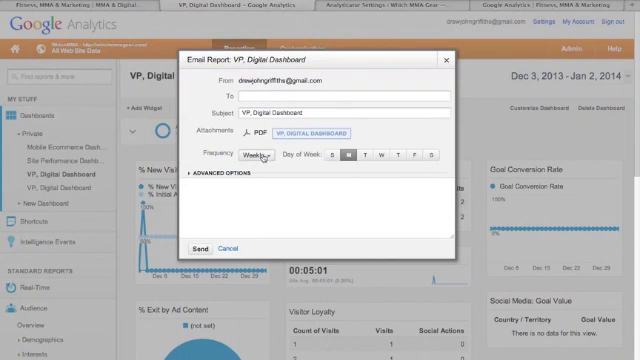
{"action": "left_click", "coordinate": [272, 156]}
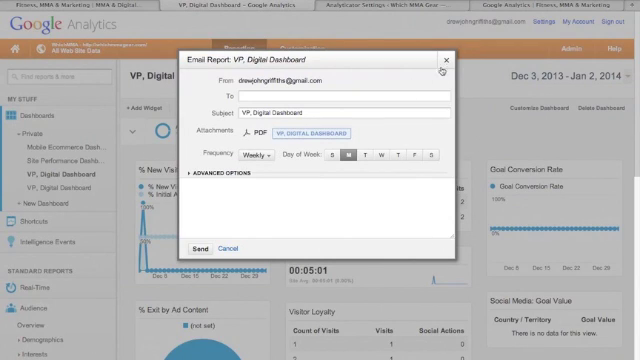
{"action": "left_click", "coordinate": [450, 58]}
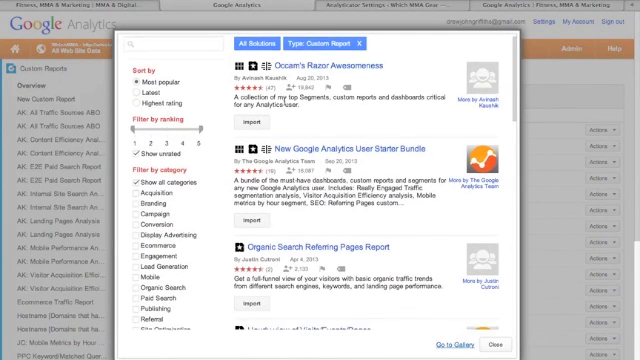
Step: Find the Hourly view of Visits/Events/Pages report in the gallery and view its details
{"action": "scroll", "scroll_direction": "down", "scroll_amount": 3}
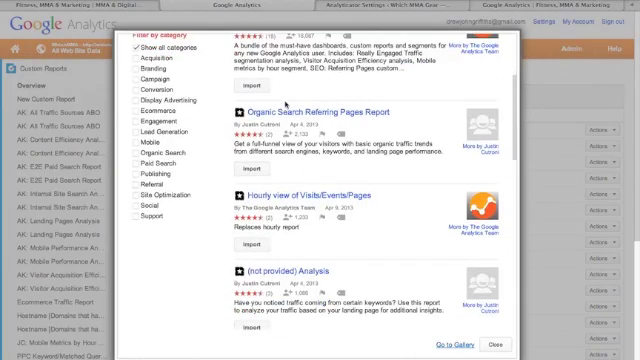
{"action": "scroll", "scroll_direction": "down", "scroll_amount": 3}
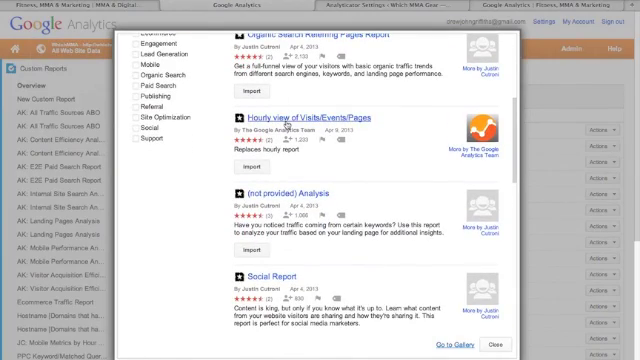
{"action": "left_click", "coordinate": [312, 116]}
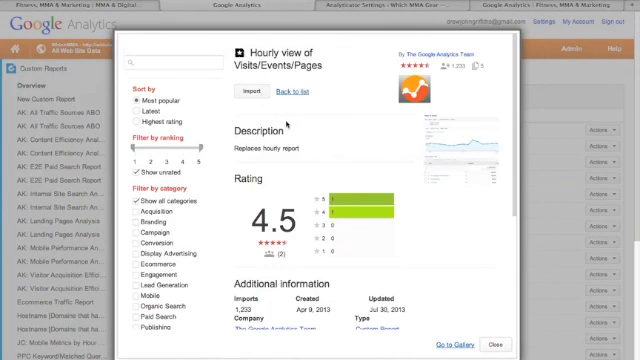
{"action": "scroll", "scroll_direction": "down", "scroll_amount": 3}
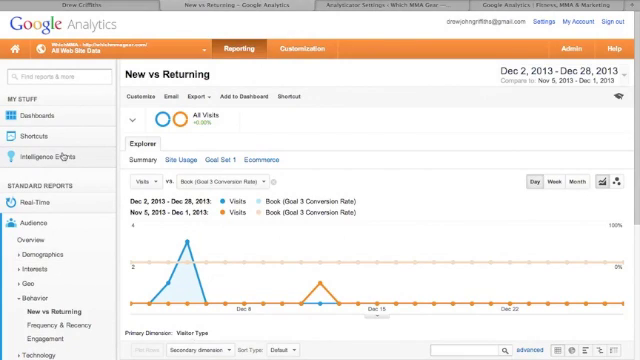
Step: Expand the Audience Demographics and Behavior report groups in the sidebar
{"action": "scroll", "scroll_direction": "down", "scroll_amount": 3}
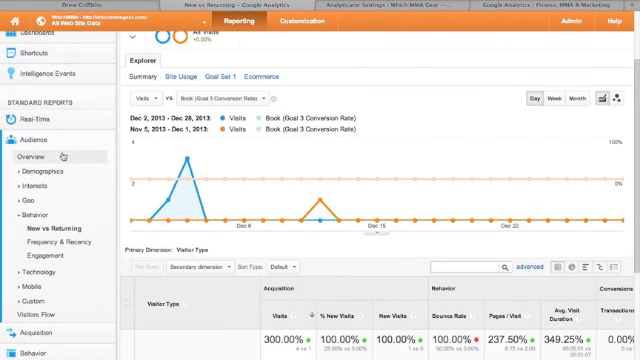
{"action": "left_click", "coordinate": [36, 216]}
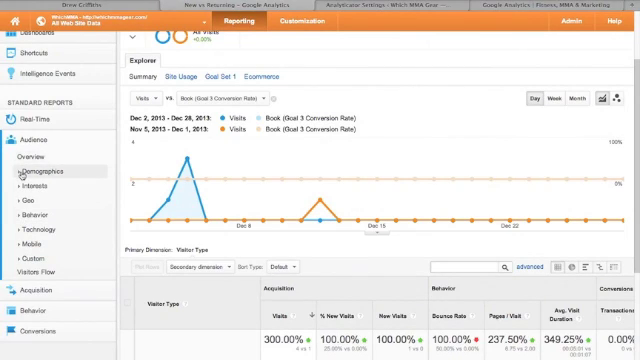
{"action": "left_click", "coordinate": [32, 174]}
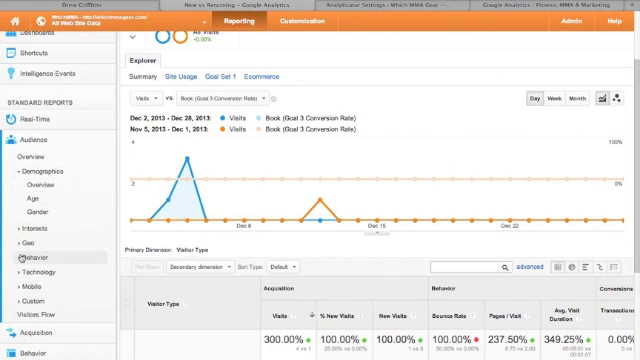
{"action": "left_click", "coordinate": [36, 258]}
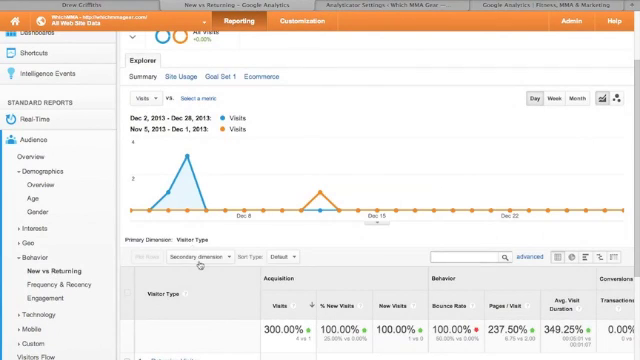
{"action": "scroll", "scroll_direction": "up", "scroll_amount": 3}
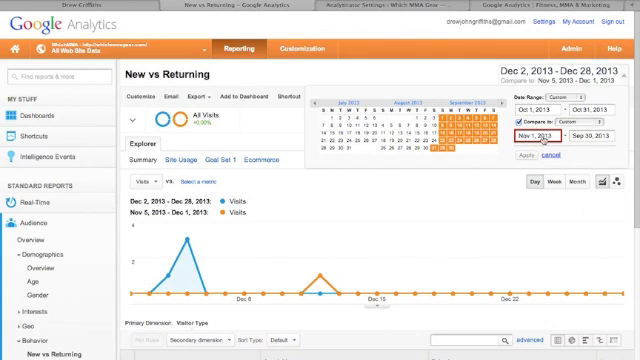
Step: Apply October 2013 compared against an earlier period to the New vs Returning report
{"action": "left_click", "coordinate": [580, 132]}
{"action": "type", "text": "Nov"}
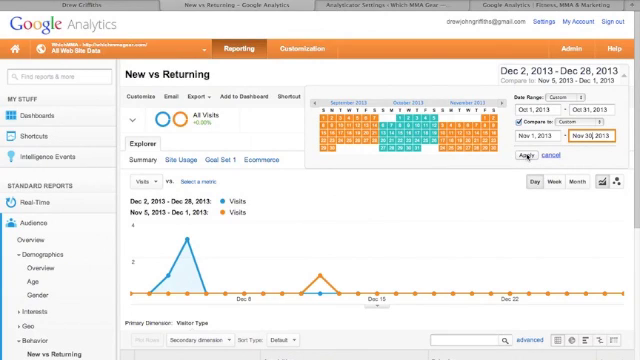
{"action": "left_click", "coordinate": [524, 158]}
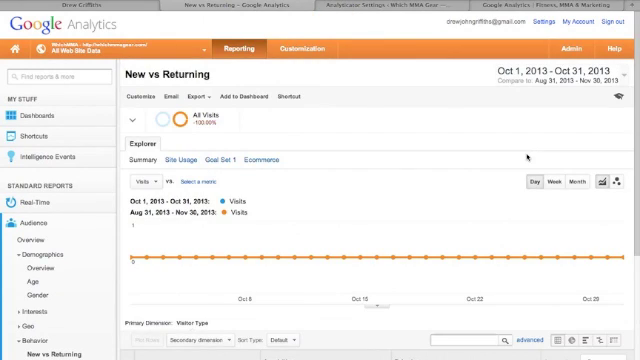
{"action": "scroll", "scroll_direction": "down", "scroll_amount": 3}
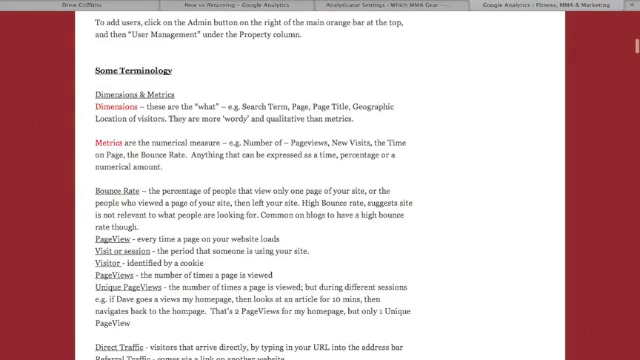
Step: Open a new Safari tab from the terminology notes page
{"action": "left_click", "coordinate": [32, 8]}
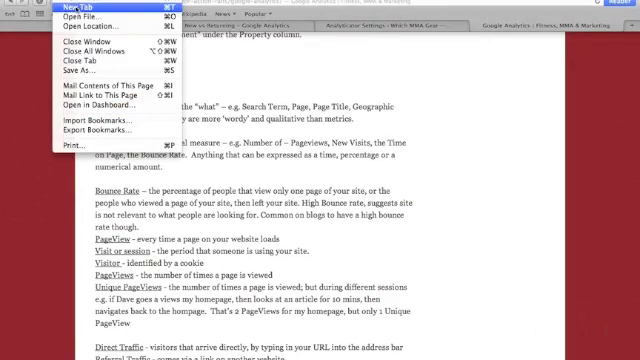
{"action": "left_click", "coordinate": [52, 8]}
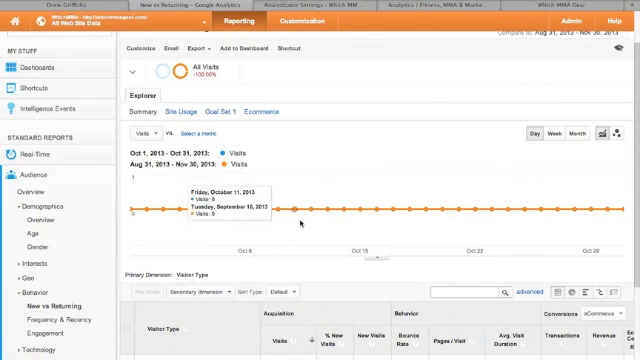
{"action": "mouse_move", "coordinate": [300, 216]}
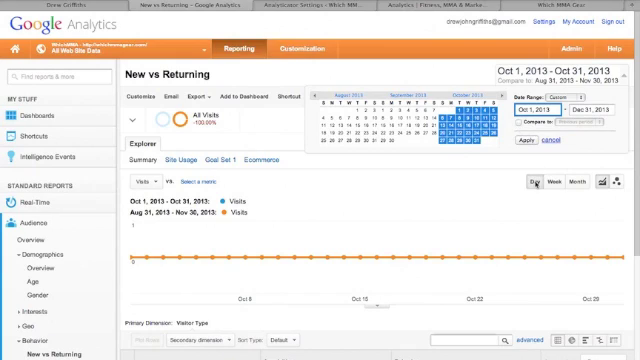
Step: Apply Oct 1–Dec 31, 2013 and chart a Goal Set 1 conversion rate against Visits
{"action": "left_click", "coordinate": [520, 148]}
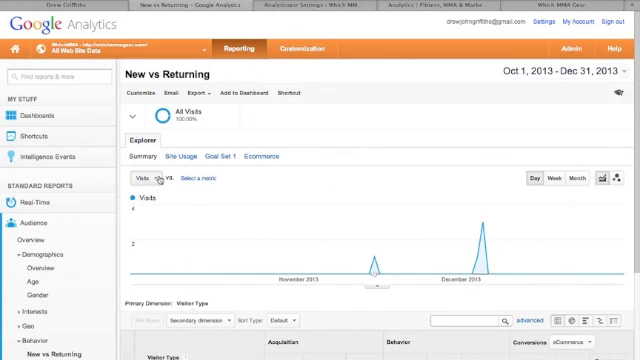
{"action": "left_click", "coordinate": [204, 176]}
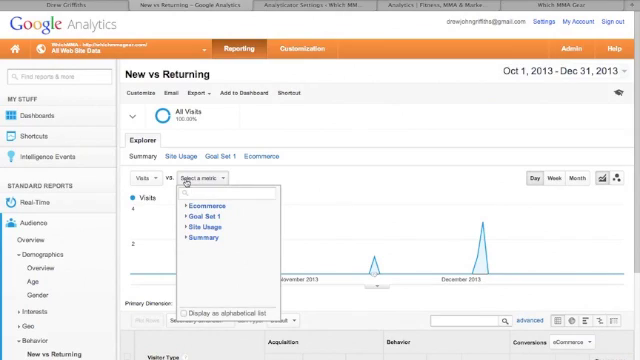
{"action": "left_click", "coordinate": [200, 216]}
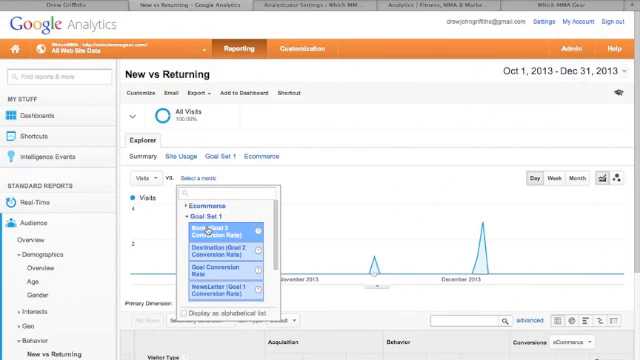
{"action": "left_click", "coordinate": [220, 230]}
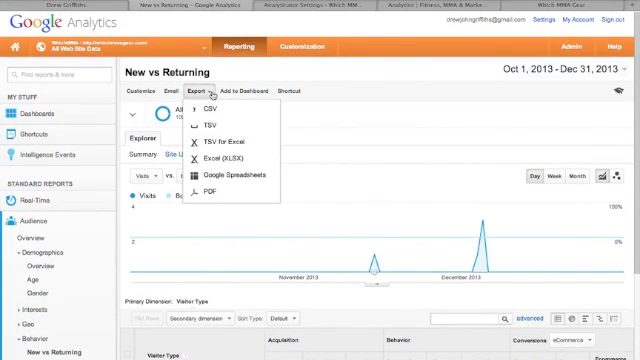
{"action": "mouse_move", "coordinate": [366, 188]}
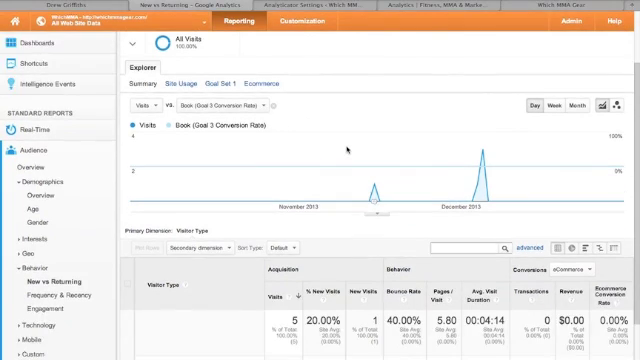
{"action": "scroll", "scroll_direction": "down", "scroll_amount": 3}
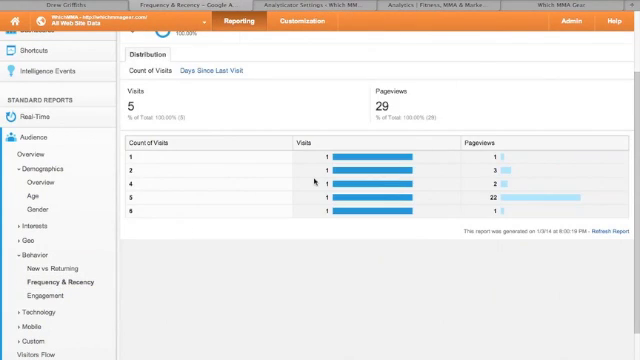
Step: Review the Count of Visits table in the Frequency & Recency report
{"action": "scroll", "scroll_direction": "up", "scroll_amount": 3}
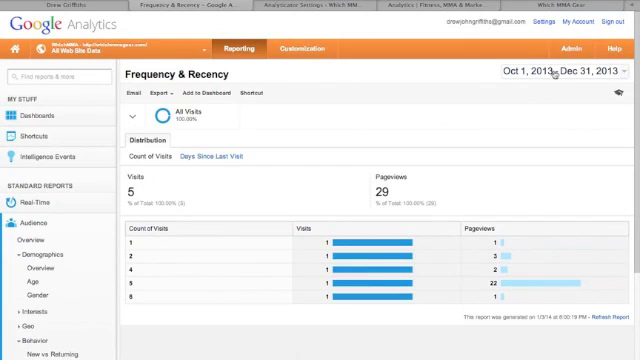
{"action": "mouse_move", "coordinate": [456, 84]}
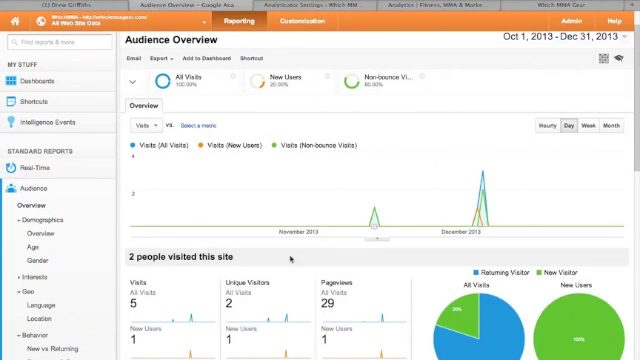
{"action": "mouse_move", "coordinate": [488, 192]}
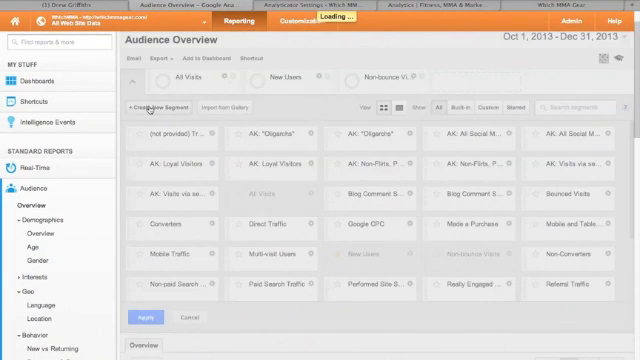
{"action": "left_click", "coordinate": [156, 104]}
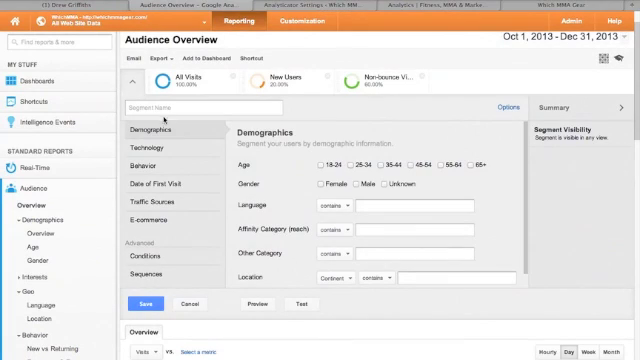
{"action": "left_click", "coordinate": [152, 148]}
{"action": "type", "text": "Windows"}
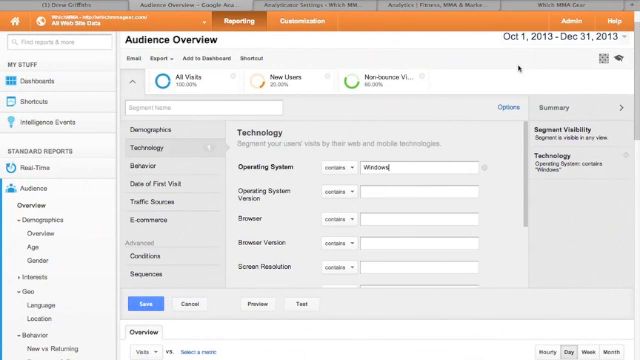
{"action": "mouse_move", "coordinate": [326, 352]}
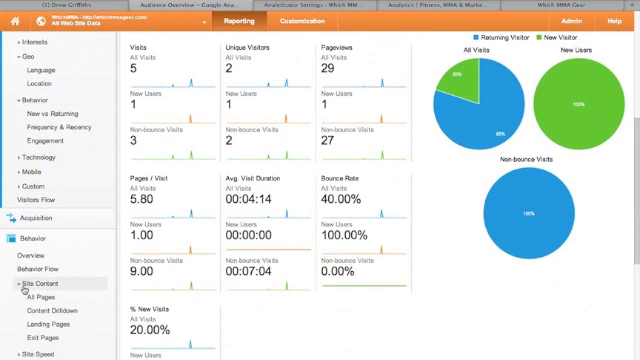
Step: Show the All Pages report under Behavior > Site Content and review pageviews per page
{"action": "left_click", "coordinate": [44, 298]}
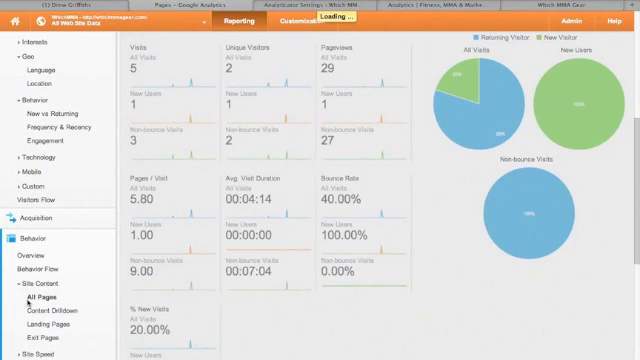
{"action": "left_click", "coordinate": [32, 300]}
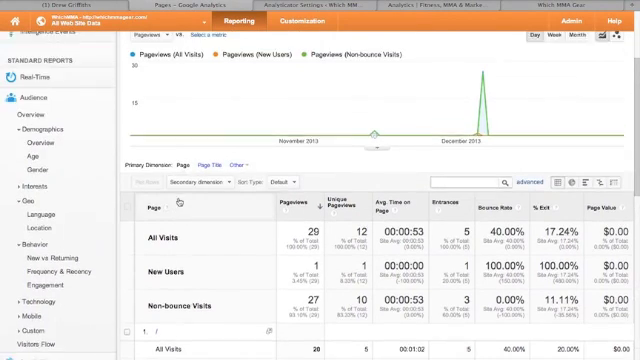
{"action": "scroll", "scroll_direction": "down", "scroll_amount": 3}
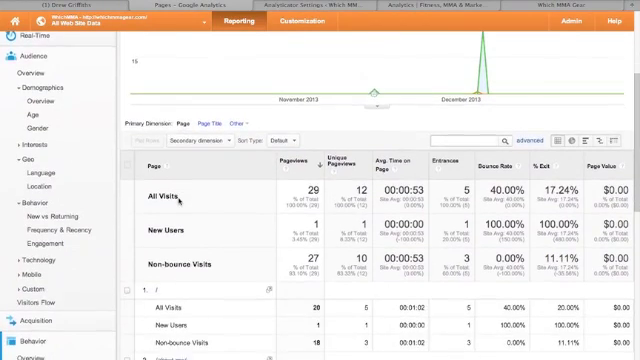
{"action": "scroll", "scroll_direction": "down", "scroll_amount": 3}
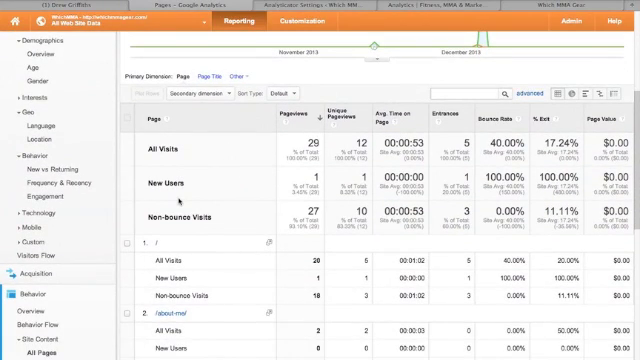
{"action": "scroll", "scroll_direction": "down", "scroll_amount": 3}
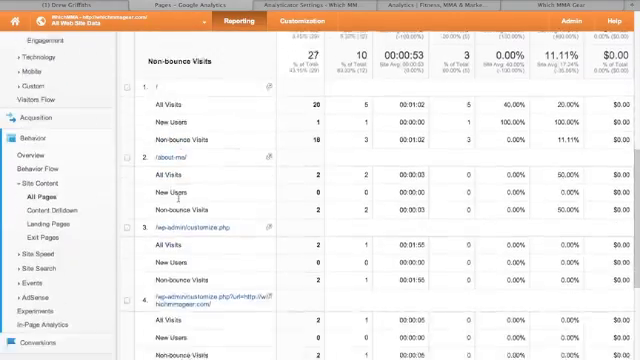
{"action": "scroll", "scroll_direction": "down", "scroll_amount": 3}
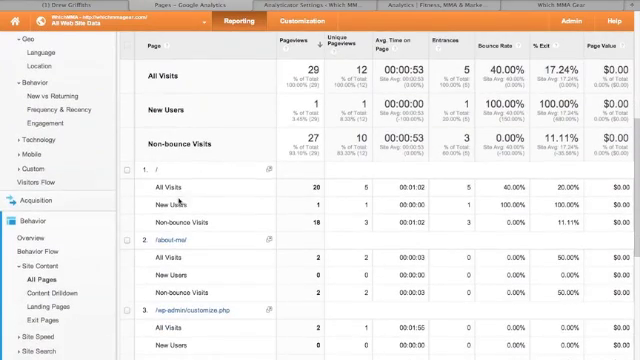
{"action": "scroll", "scroll_direction": "down", "scroll_amount": 3}
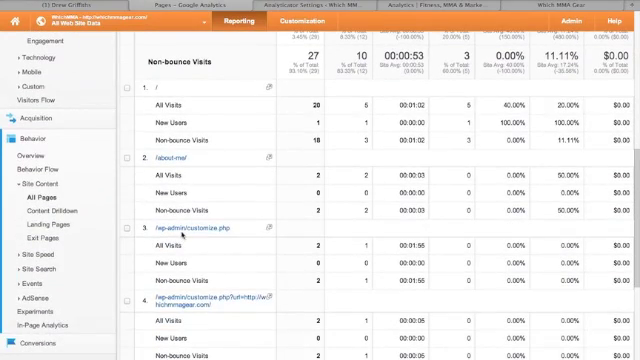
{"action": "scroll", "scroll_direction": "down", "scroll_amount": 3}
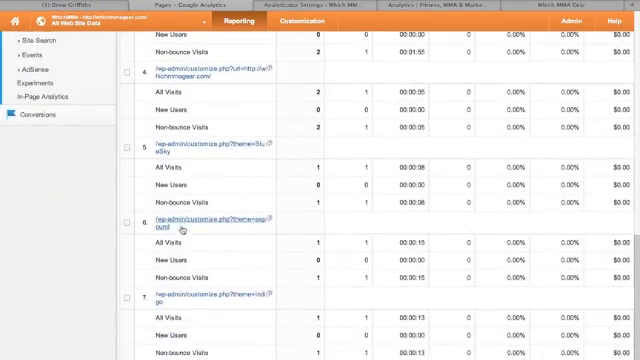
{"action": "scroll", "scroll_direction": "down", "scroll_amount": 3}
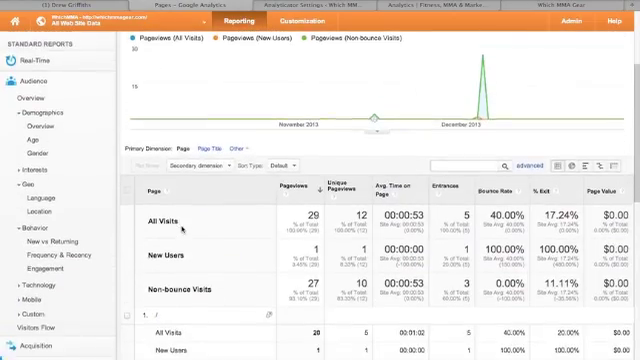
{"action": "scroll", "scroll_direction": "down", "scroll_amount": 3}
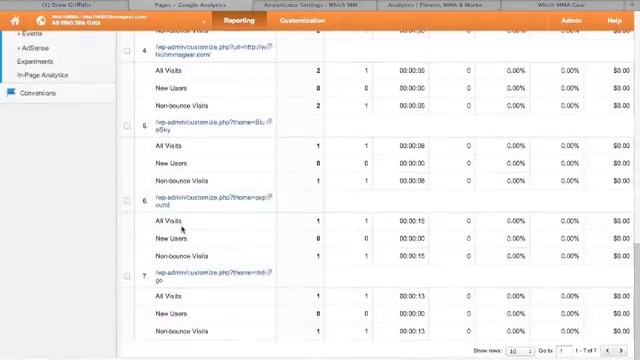
{"action": "scroll", "scroll_direction": "up", "scroll_amount": 3}
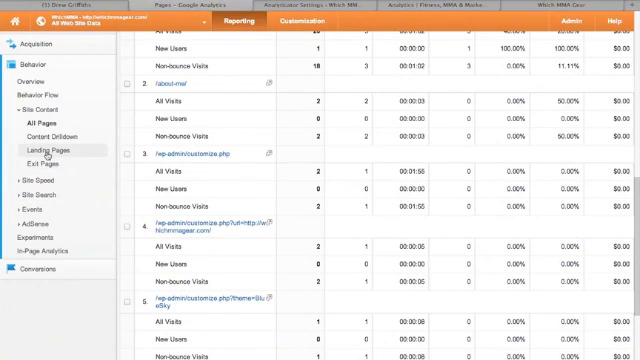
{"action": "mouse_move", "coordinate": [44, 148]}
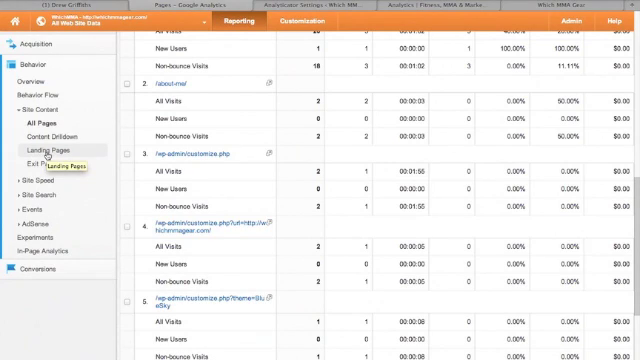
Step: Show the Landing Pages report and review sessions per landing page for the three segments
{"action": "left_click", "coordinate": [42, 148]}
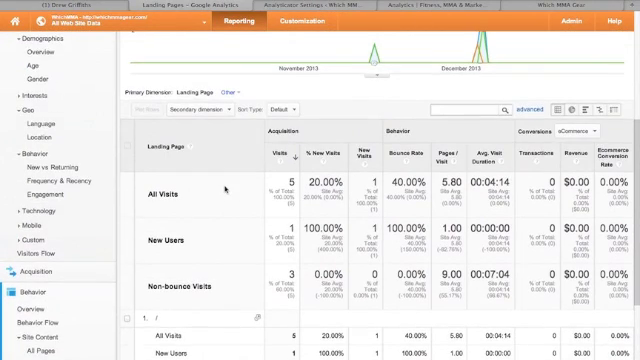
{"action": "scroll", "scroll_direction": "down", "scroll_amount": 3}
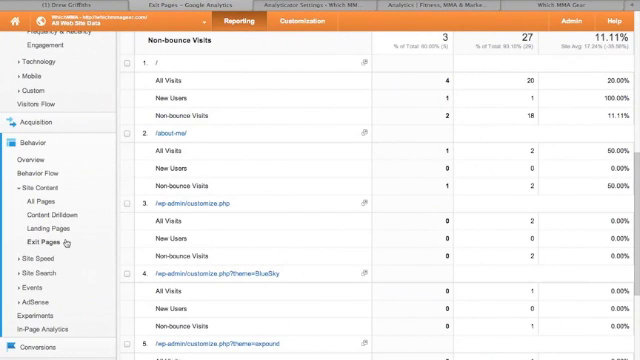
Step: Scroll the Exit Pages report to view its chart and segment totals
{"action": "scroll", "scroll_direction": "up", "scroll_amount": 3}
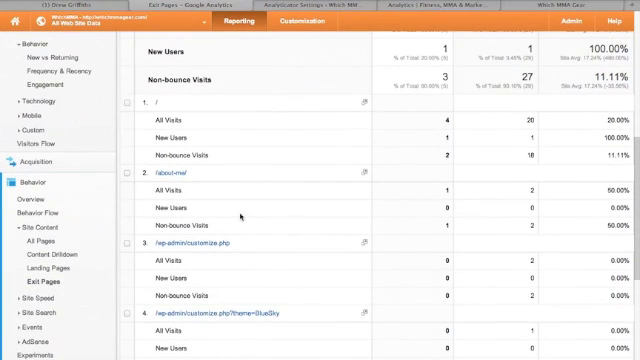
{"action": "scroll", "scroll_direction": "up", "scroll_amount": 3}
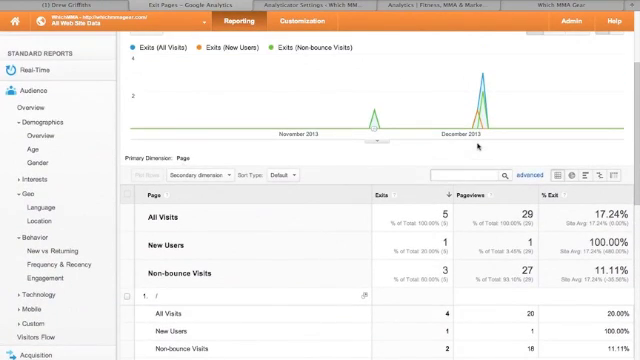
{"action": "scroll", "scroll_direction": "down", "scroll_amount": 3}
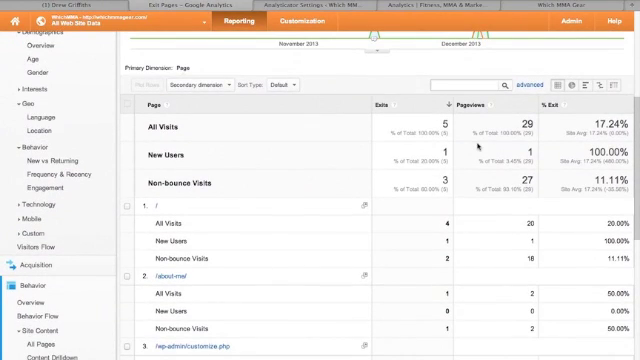